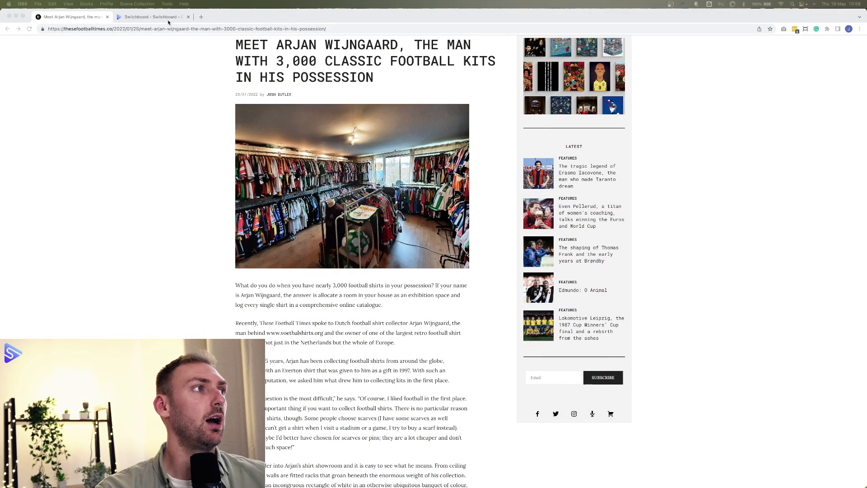
Switch from the football article to the Switchboard blog-image-post template editor tab
left_click(149, 17)
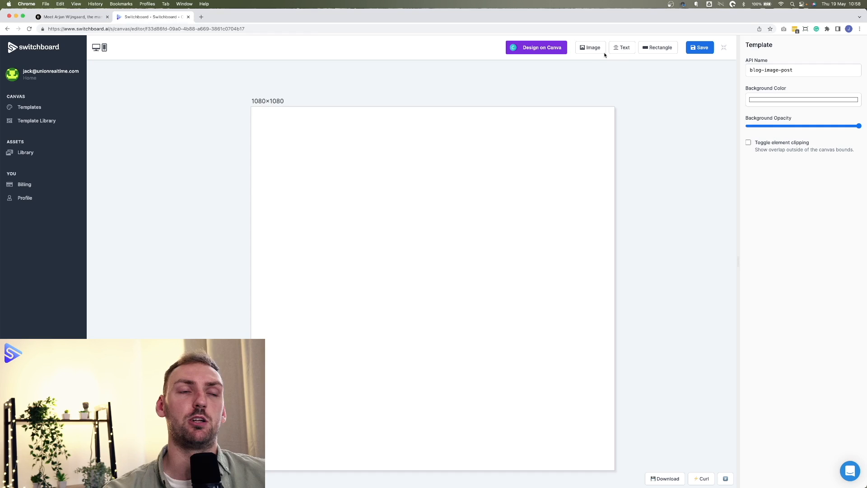
Add canvas-golden-gate.png as an image pinned to all edges, with API name 'back'
left_click(591, 47)
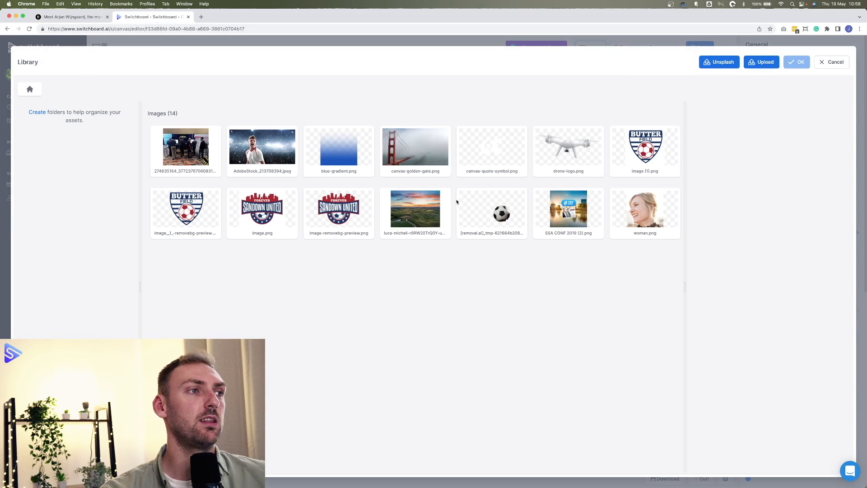
left_click(415, 147)
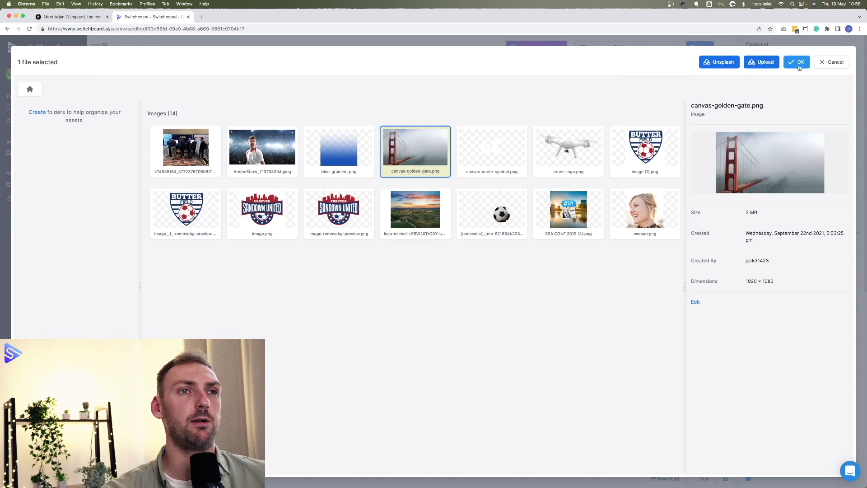
left_click(797, 62)
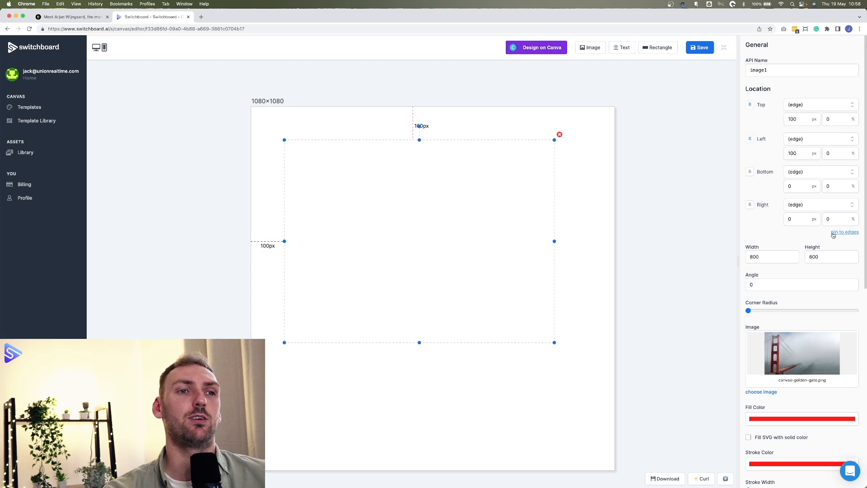
left_click(844, 231)
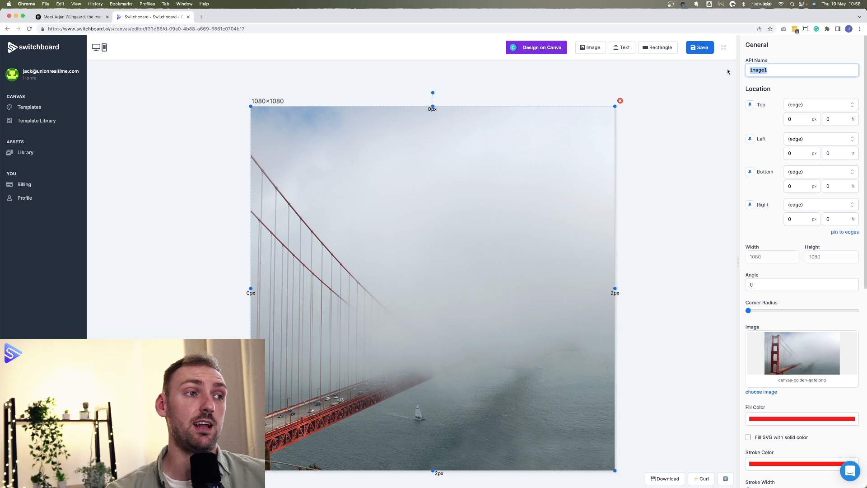
type("back")
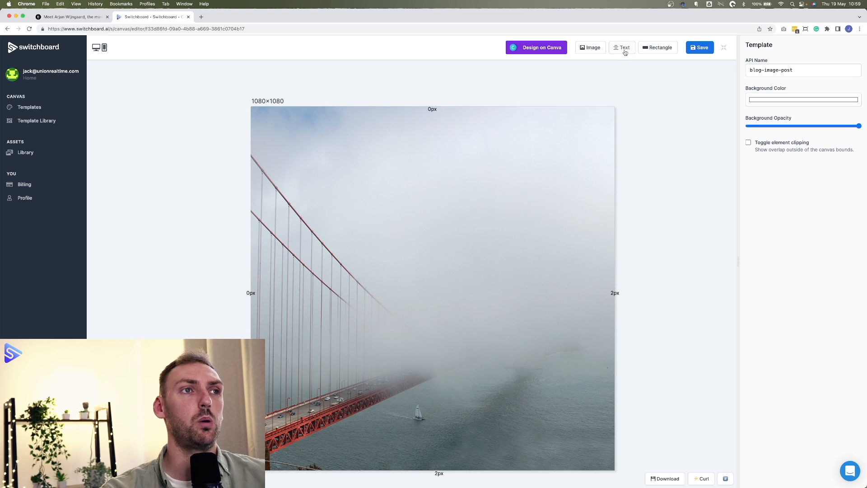
Add a text element named 'title' with maximum background height and a changed background colour
left_click(624, 47)
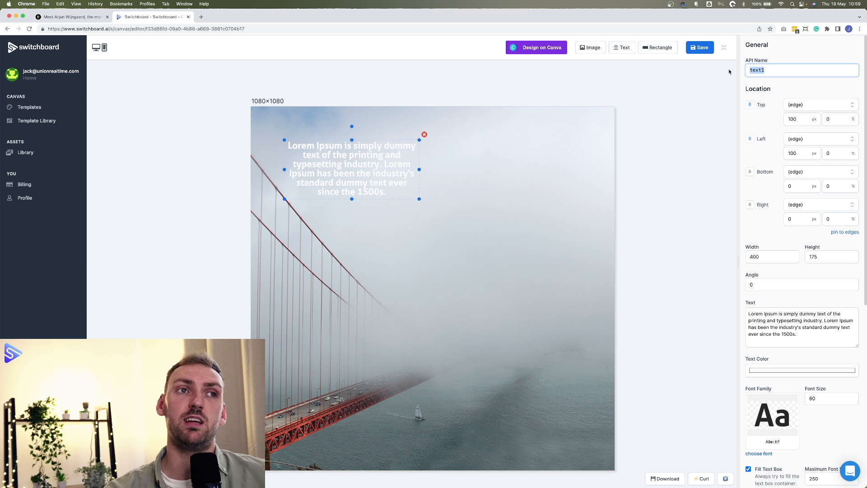
type("title")
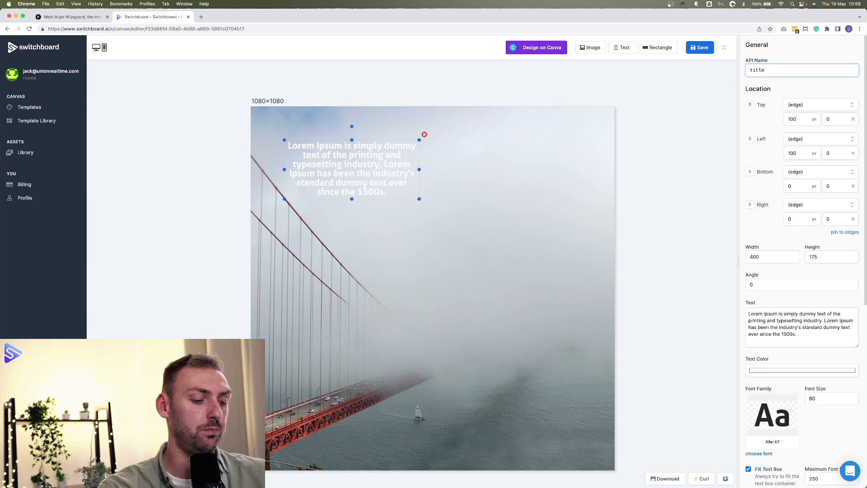
scroll("down", 3)
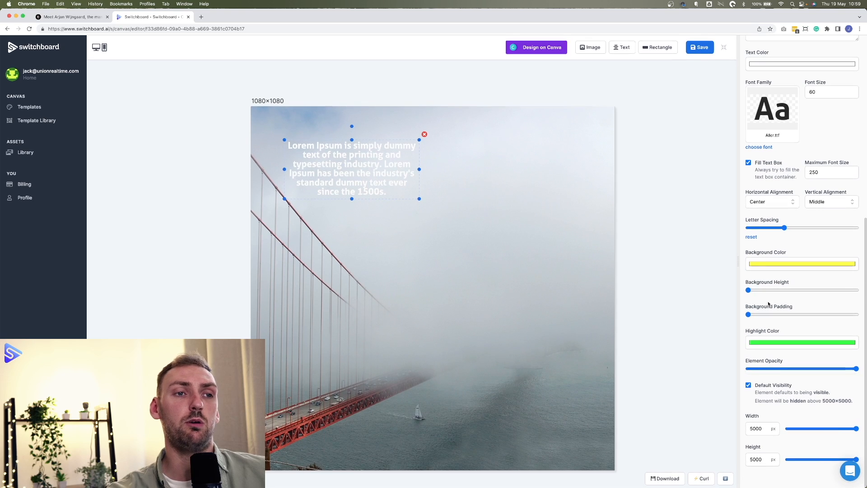
left_click_drag(748, 290, 857, 290)
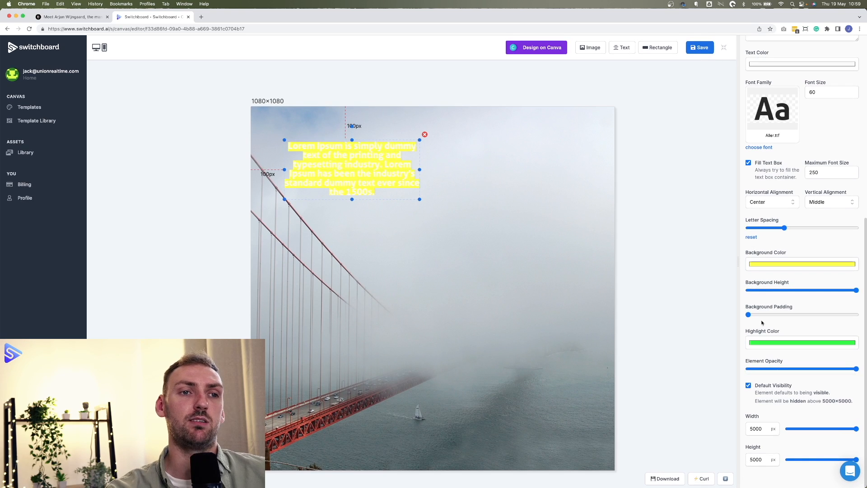
left_click(802, 264)
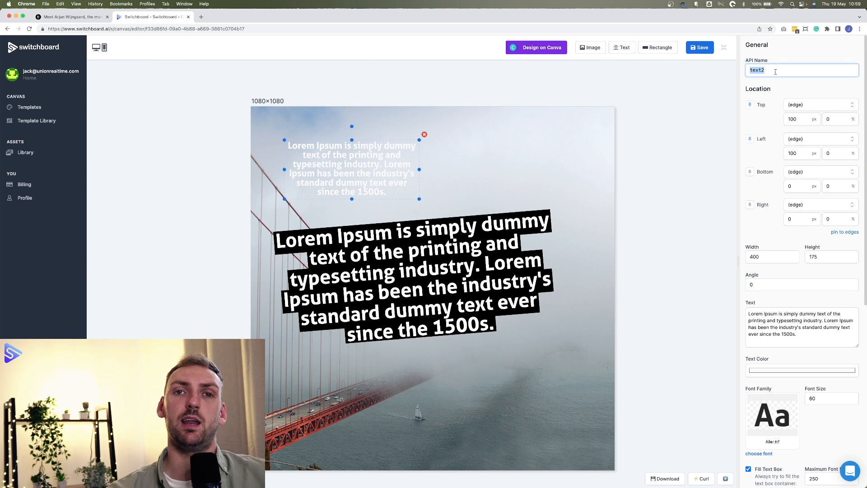
Name the new text 'description', then move it bottom-right and shrink it
type("description")
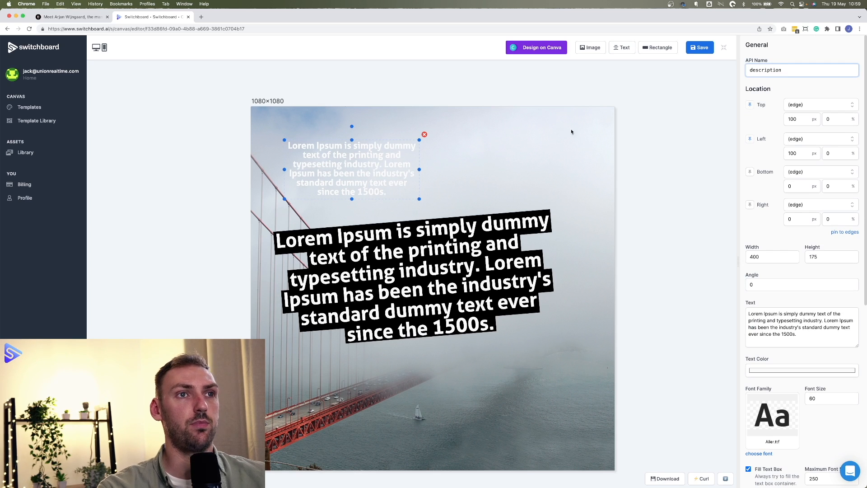
left_click_drag(351, 169, 485, 416)
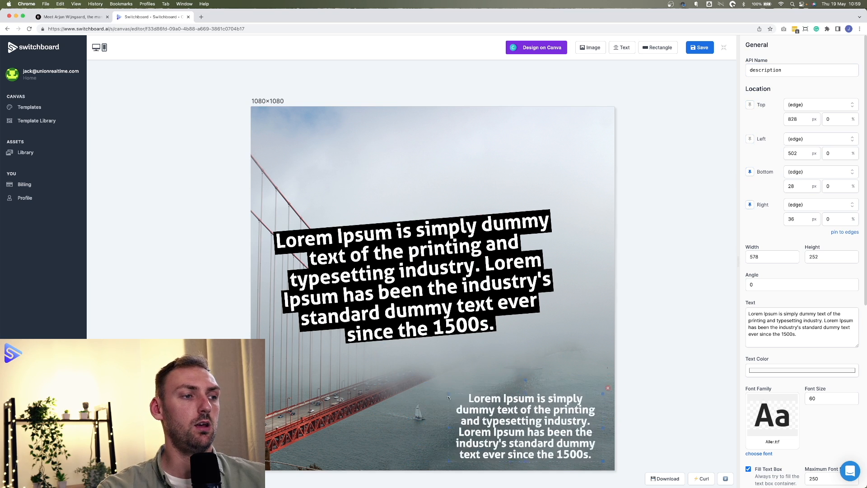
left_click_drag(448, 397, 509, 423)
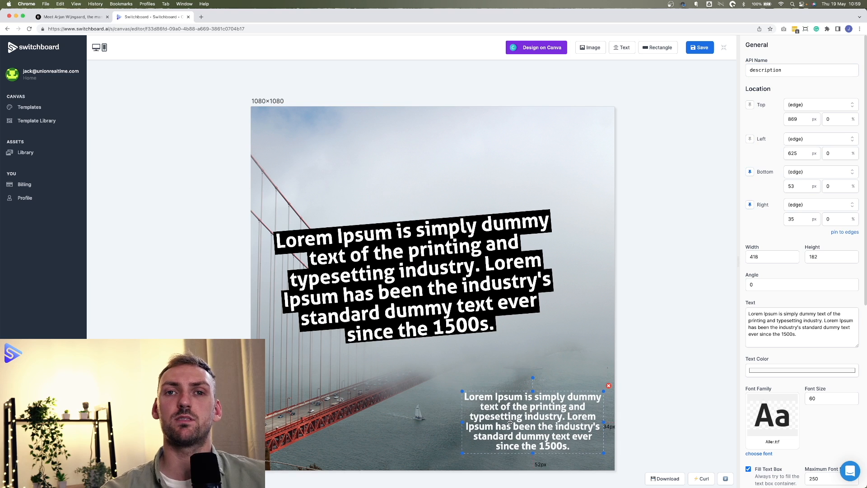
Give the description a full-height black background with slight padding
scroll("down", 3)
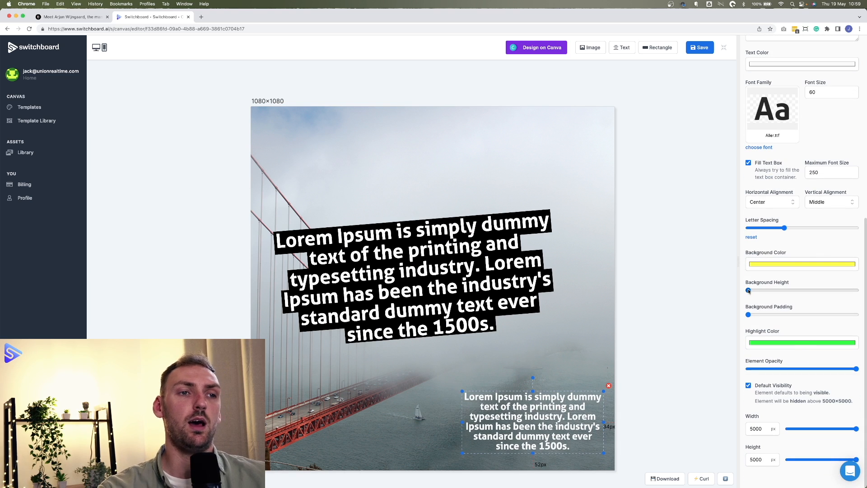
left_click(802, 263)
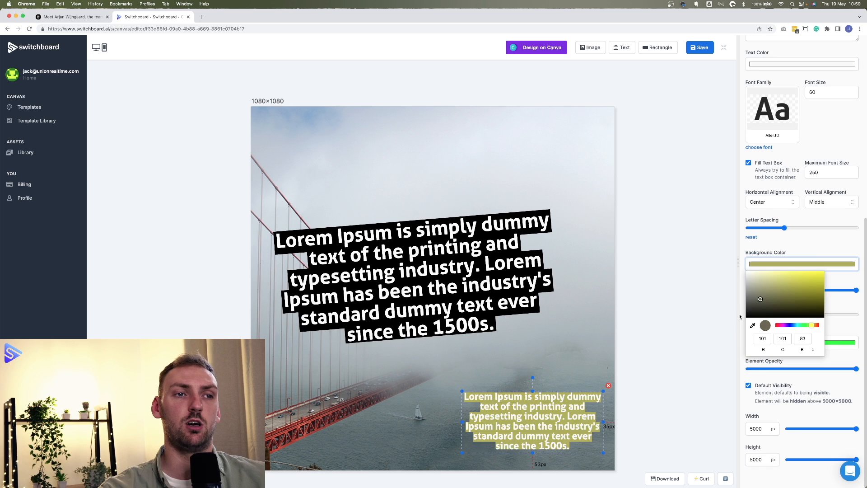
left_click(751, 315)
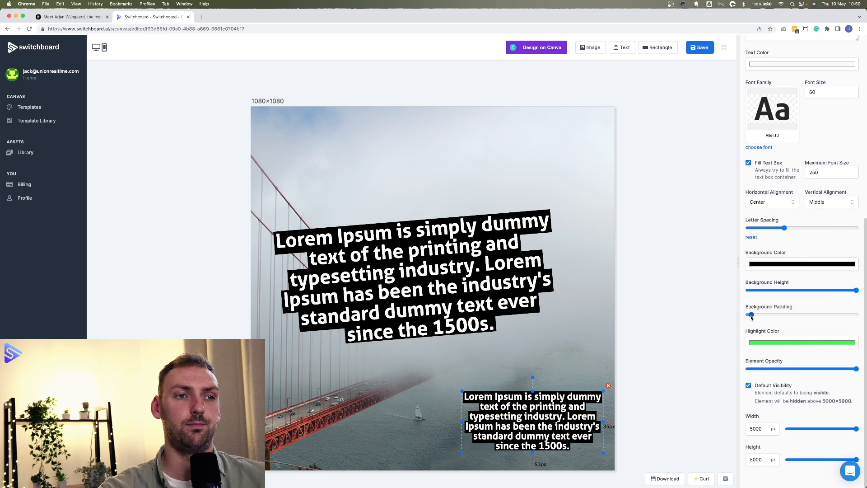
left_click_drag(751, 314, 754, 314)
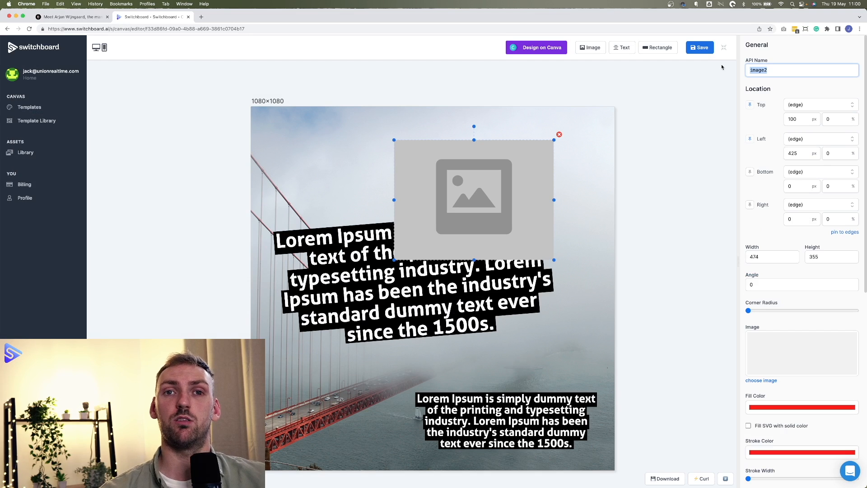
Make the image 'favicon' at the right edge, fully rounded, 170 wide, and save the template
type("favicon")
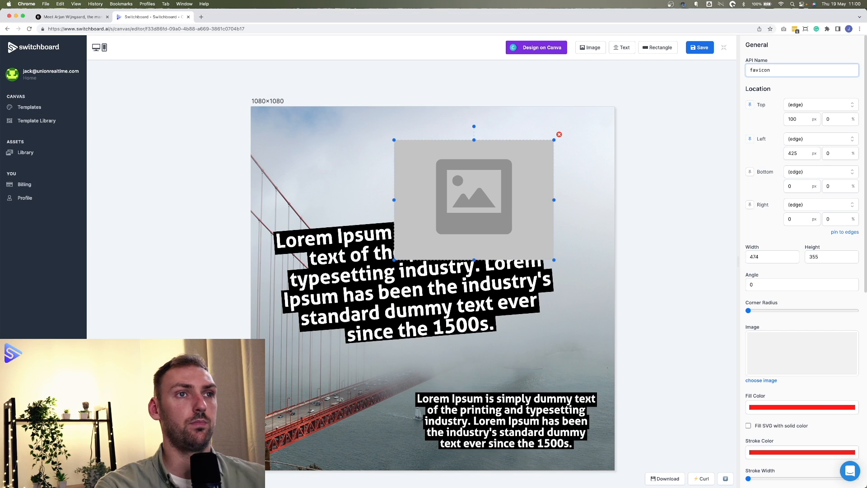
left_click_drag(553, 199, 613, 199)
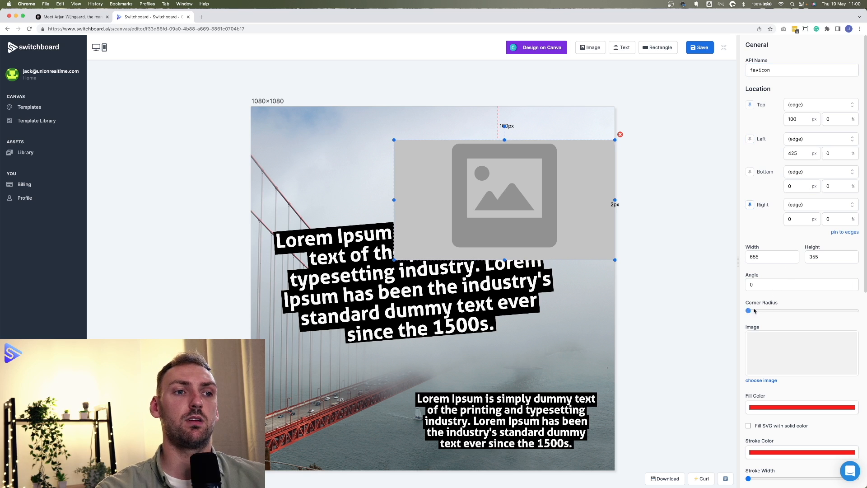
left_click_drag(749, 310, 857, 310)
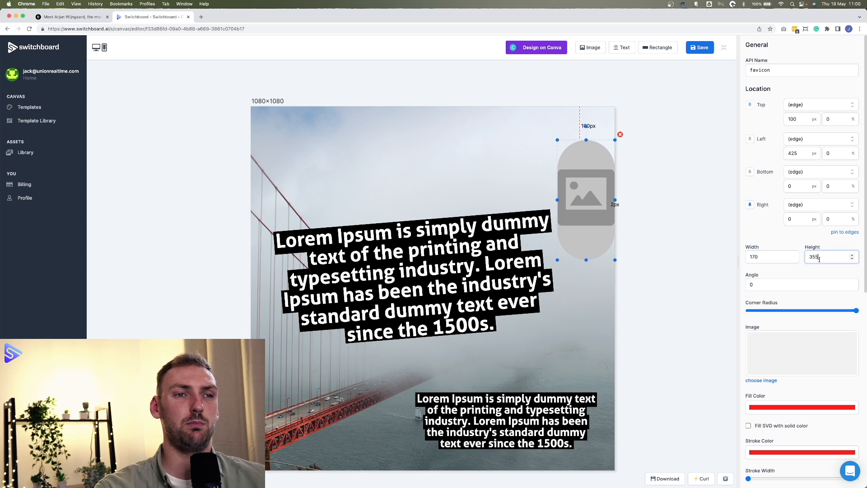
type("17")
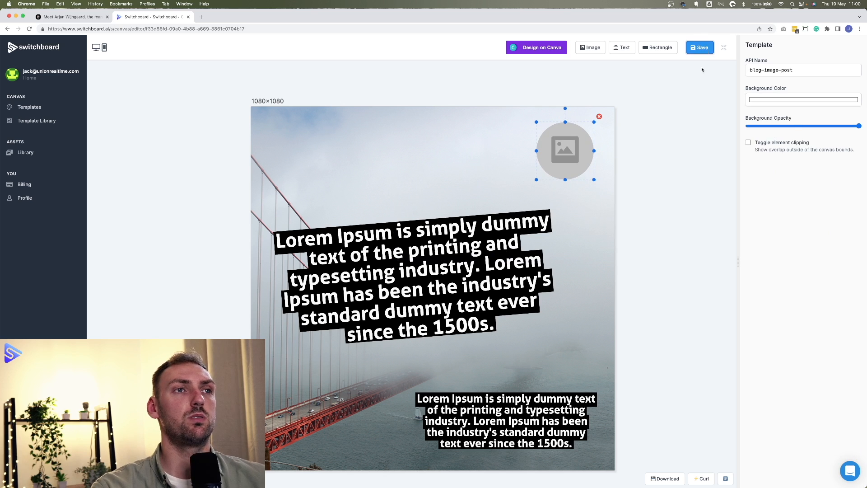
left_click(700, 47)
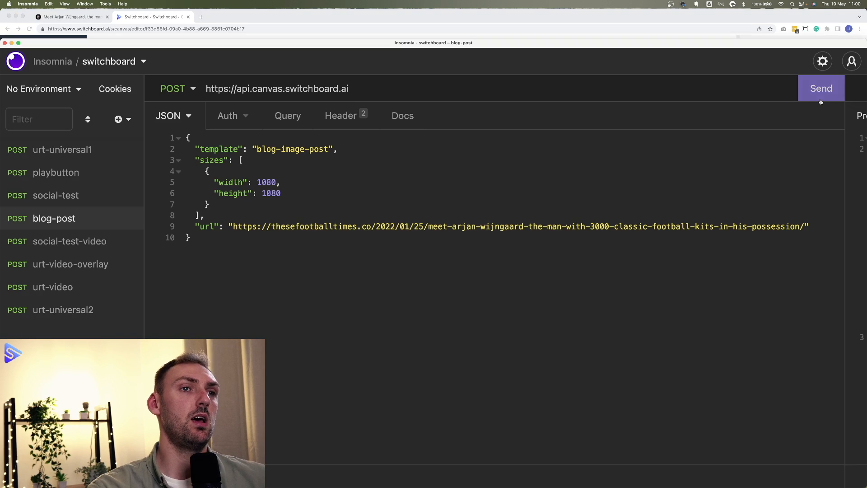
Send the blog-post POST request to render the template from the football article
left_click(822, 88)
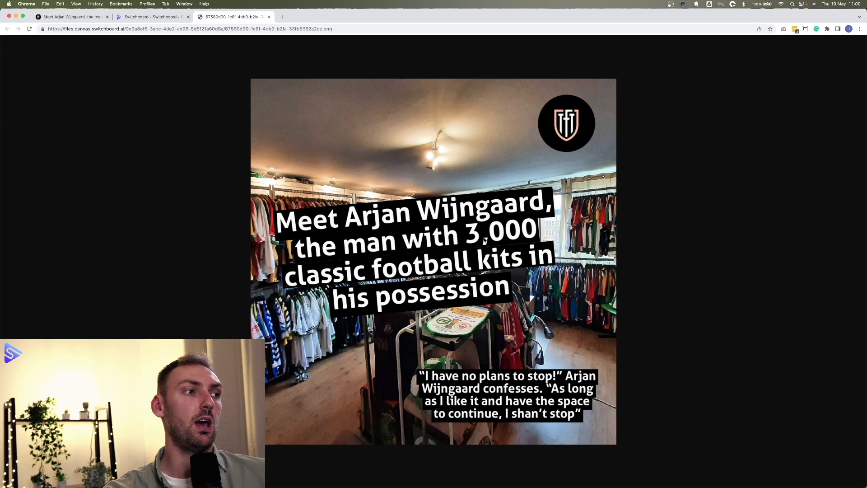
mouse_move(536, 423)
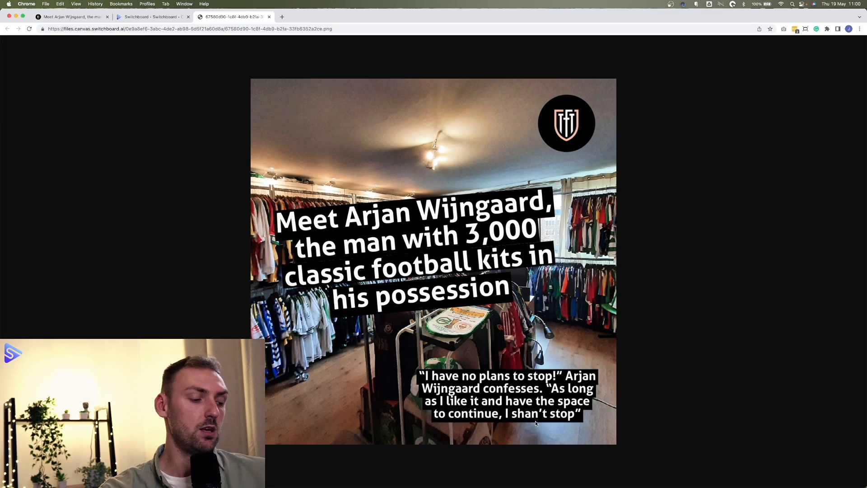